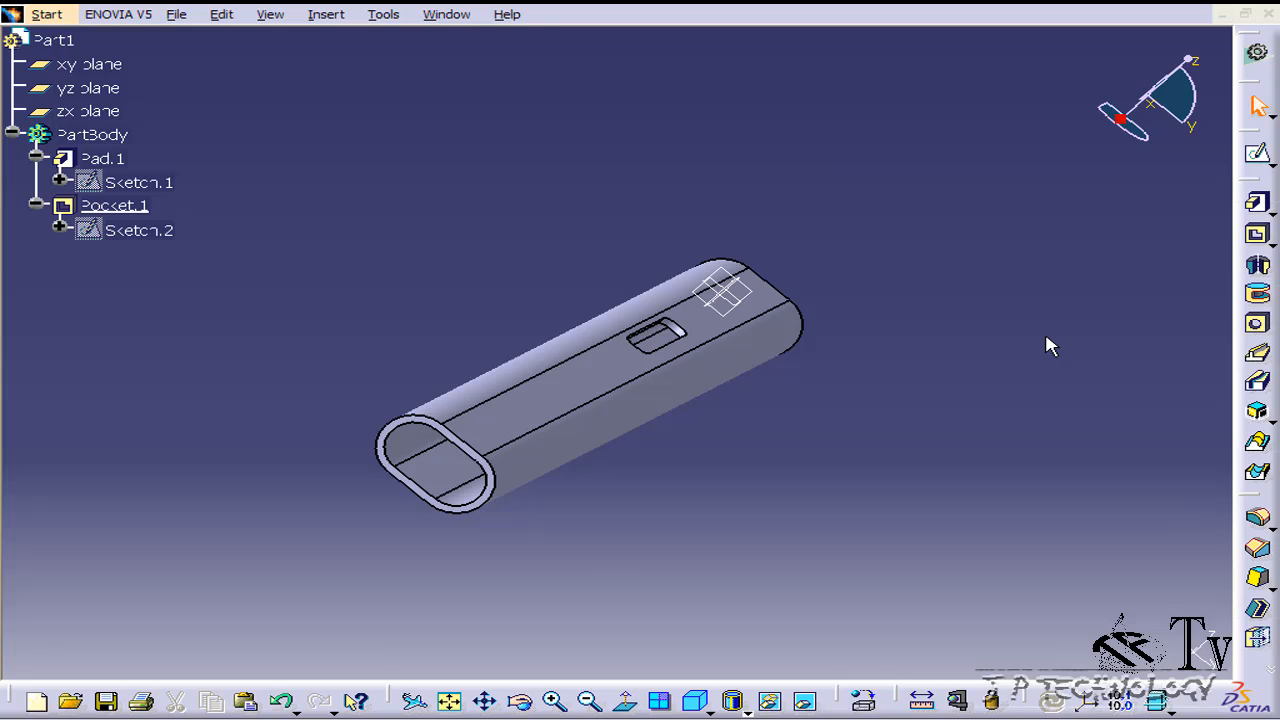
{"action": "mouse_move", "coordinate": [1004, 224]}
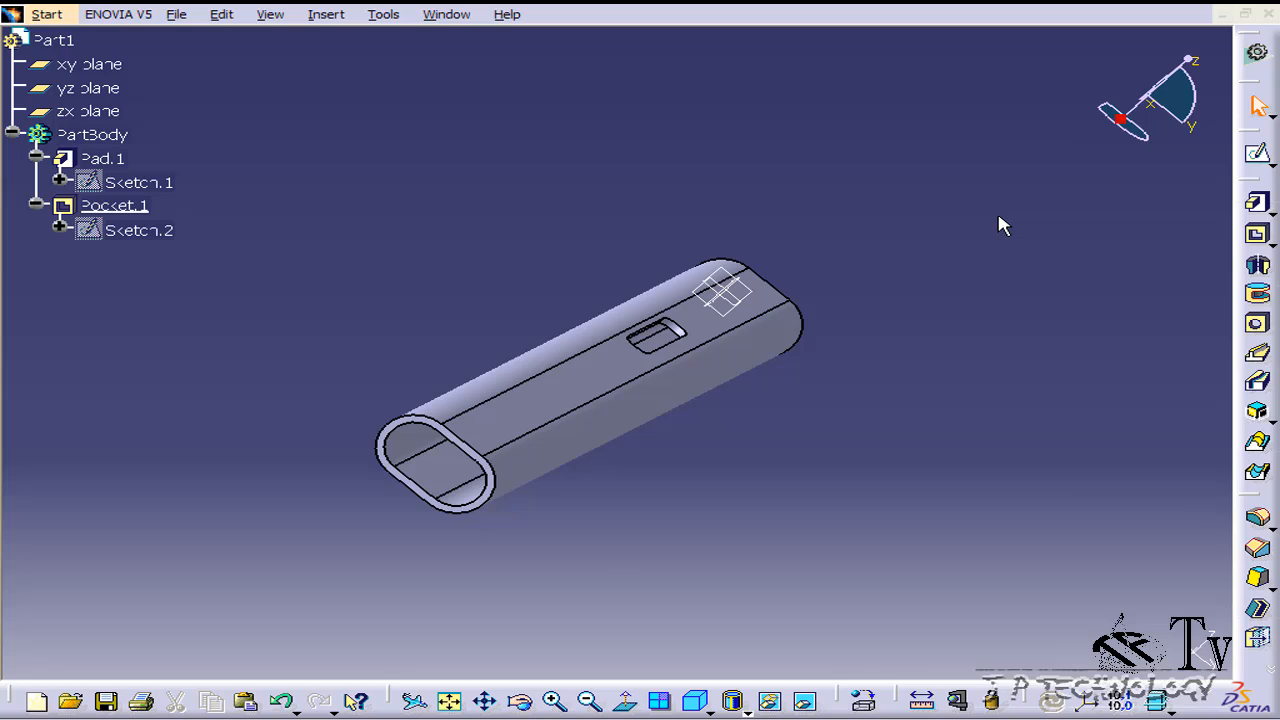
{"action": "mouse_move", "coordinate": [498, 276]}
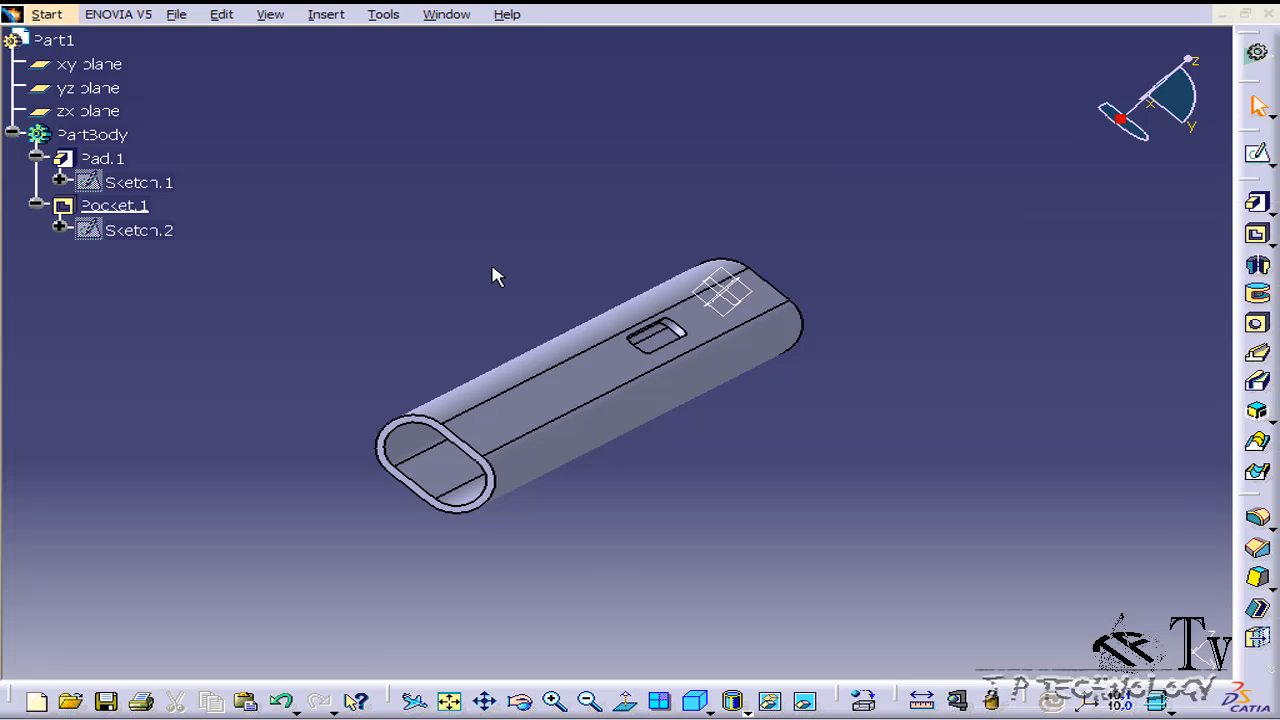
{"action": "mouse_move", "coordinate": [570, 300]}
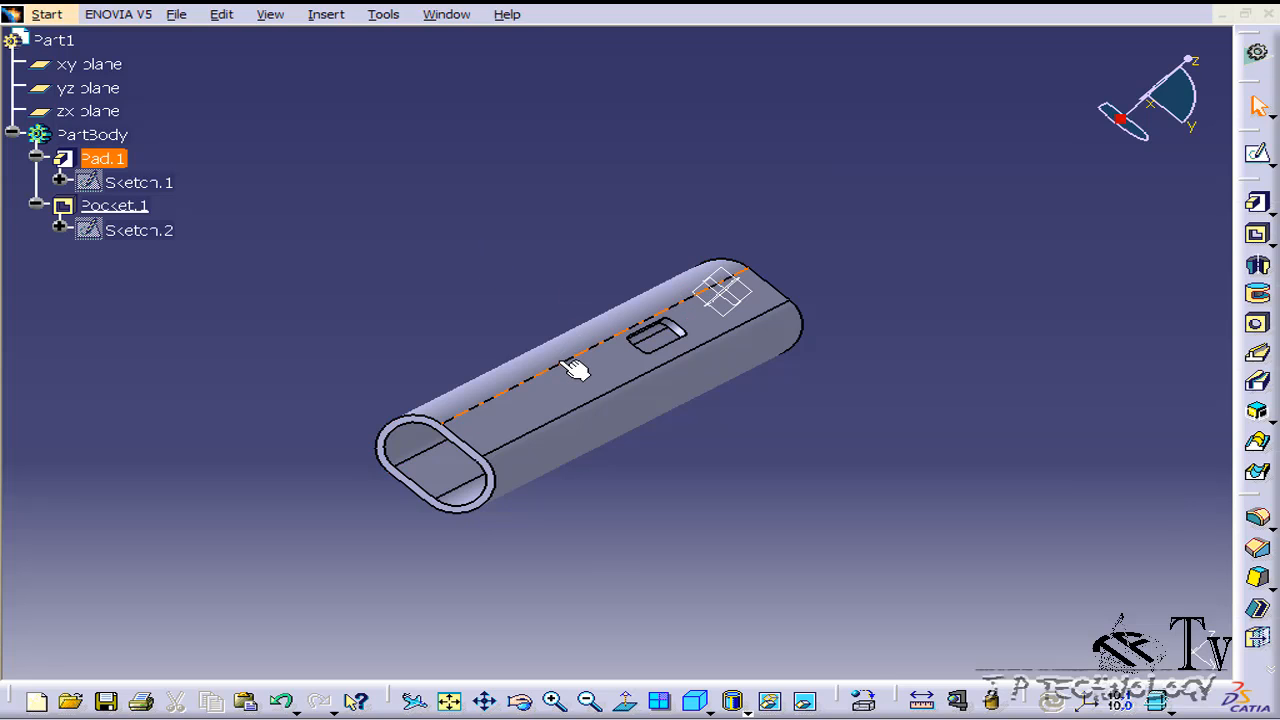
Select the tube part in the tree and bring up the Start workbench list for Wireframe and Surface Design
{"action": "left_click", "coordinate": [400, 300]}
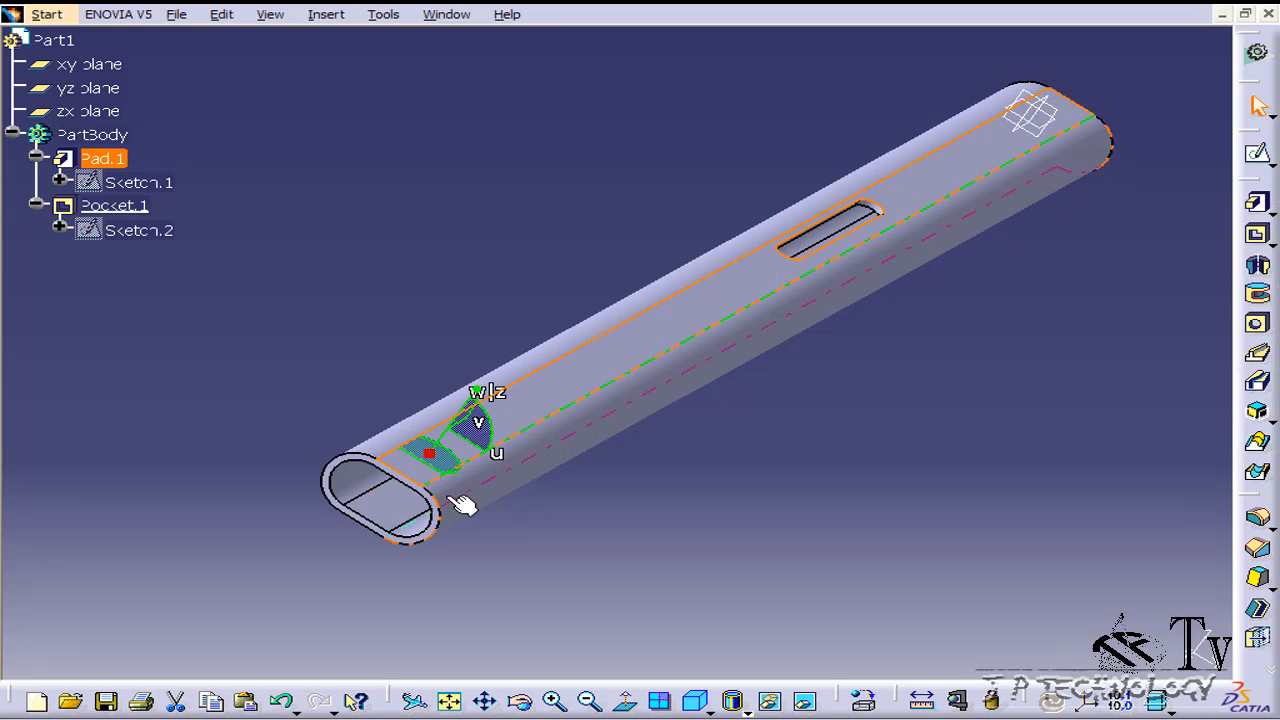
{"action": "left_click", "coordinate": [140, 182]}
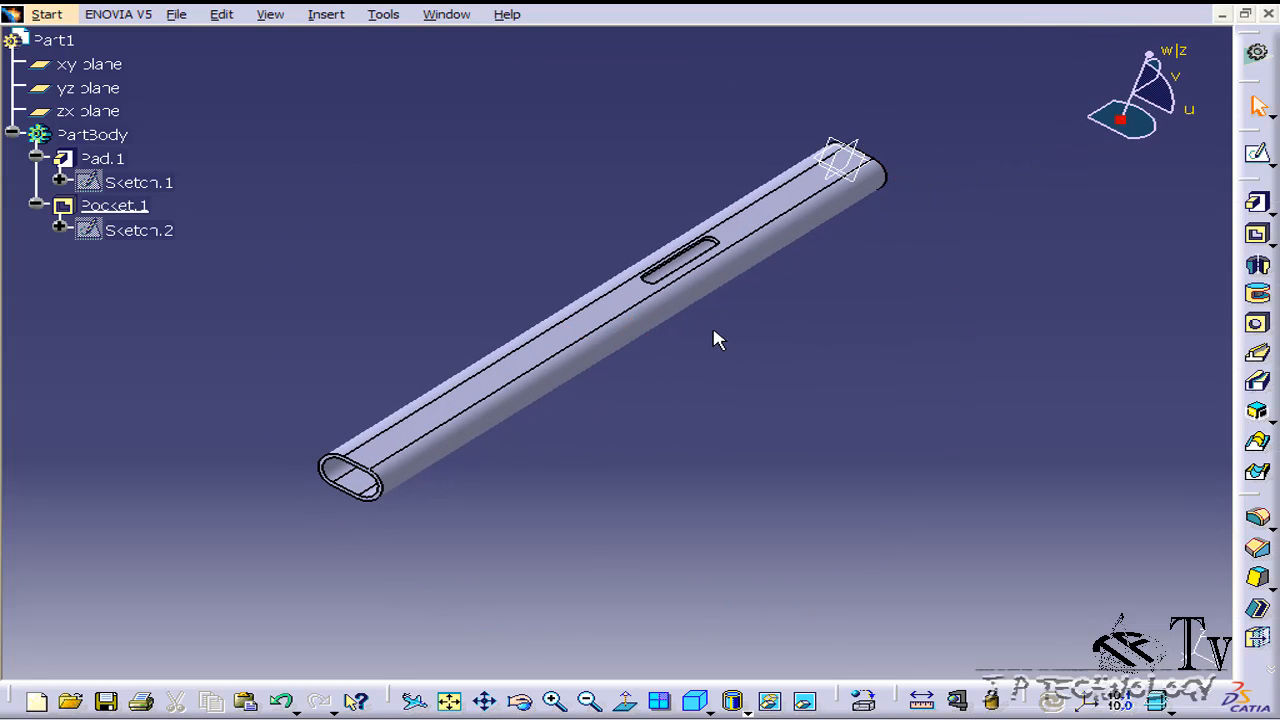
{"action": "mouse_move", "coordinate": [650, 392]}
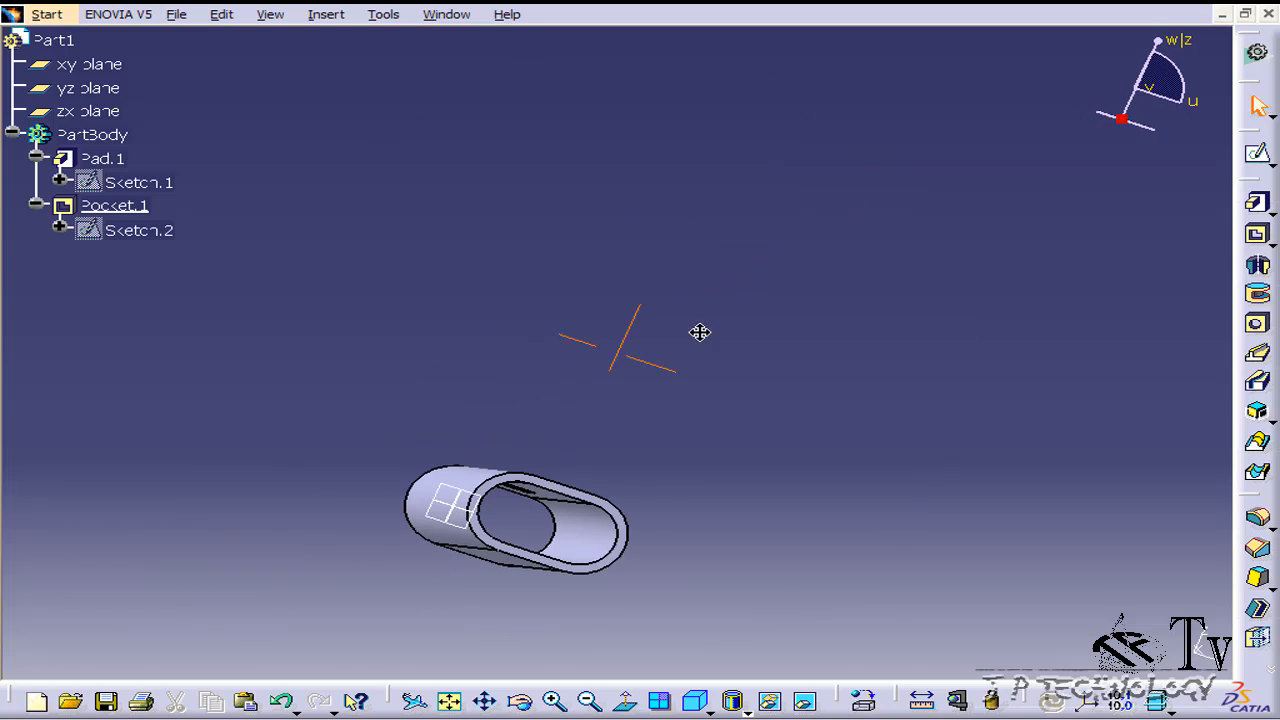
{"action": "left_click", "coordinate": [102, 158]}
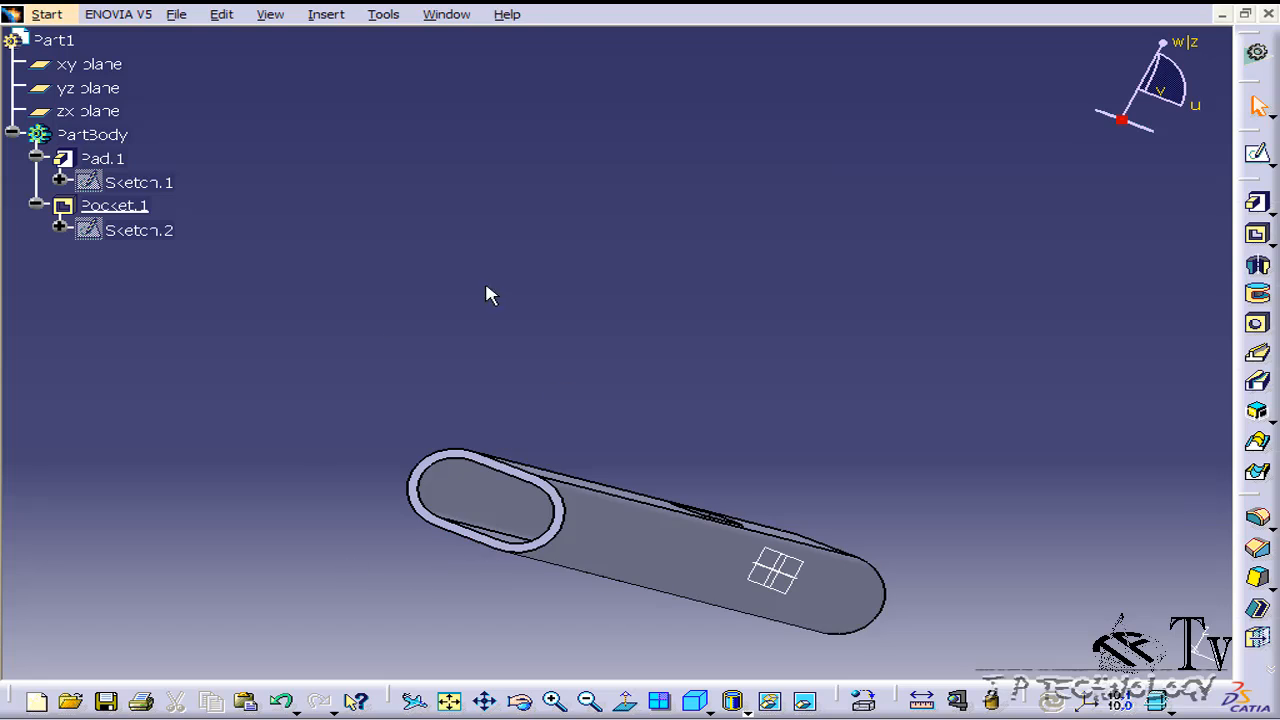
{"action": "mouse_move", "coordinate": [160, 56]}
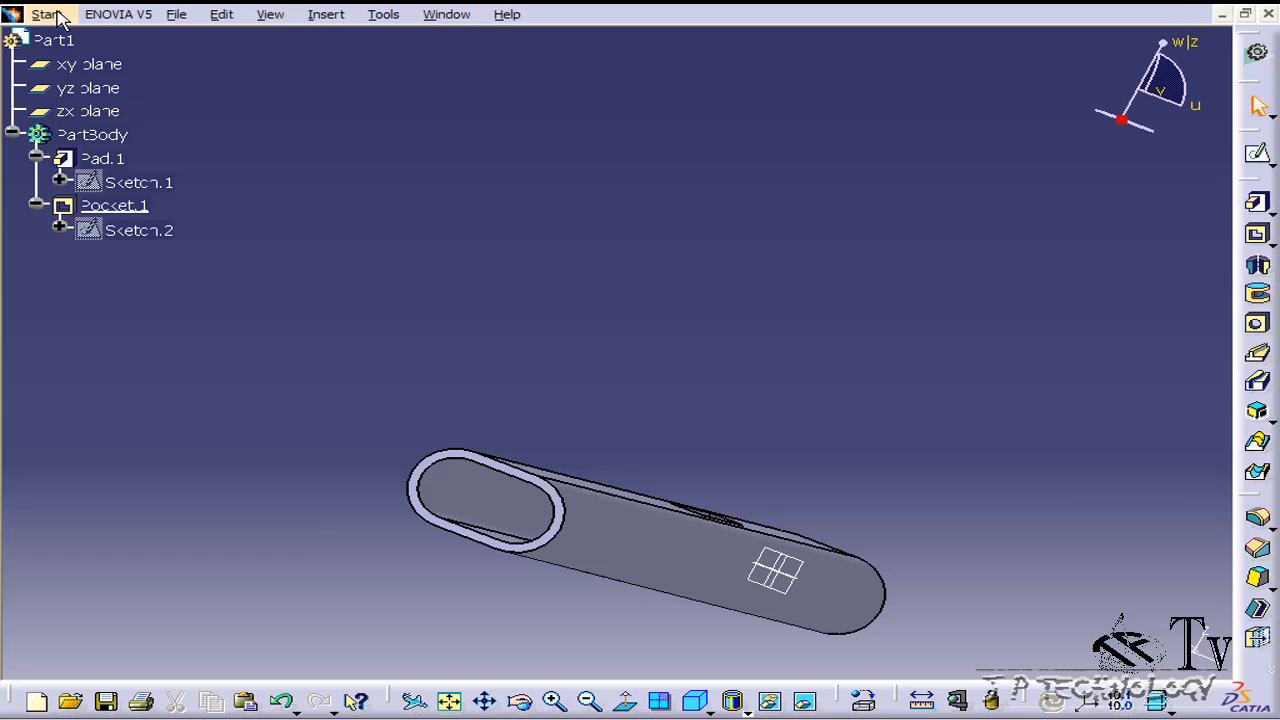
{"action": "left_click", "coordinate": [44, 14]}
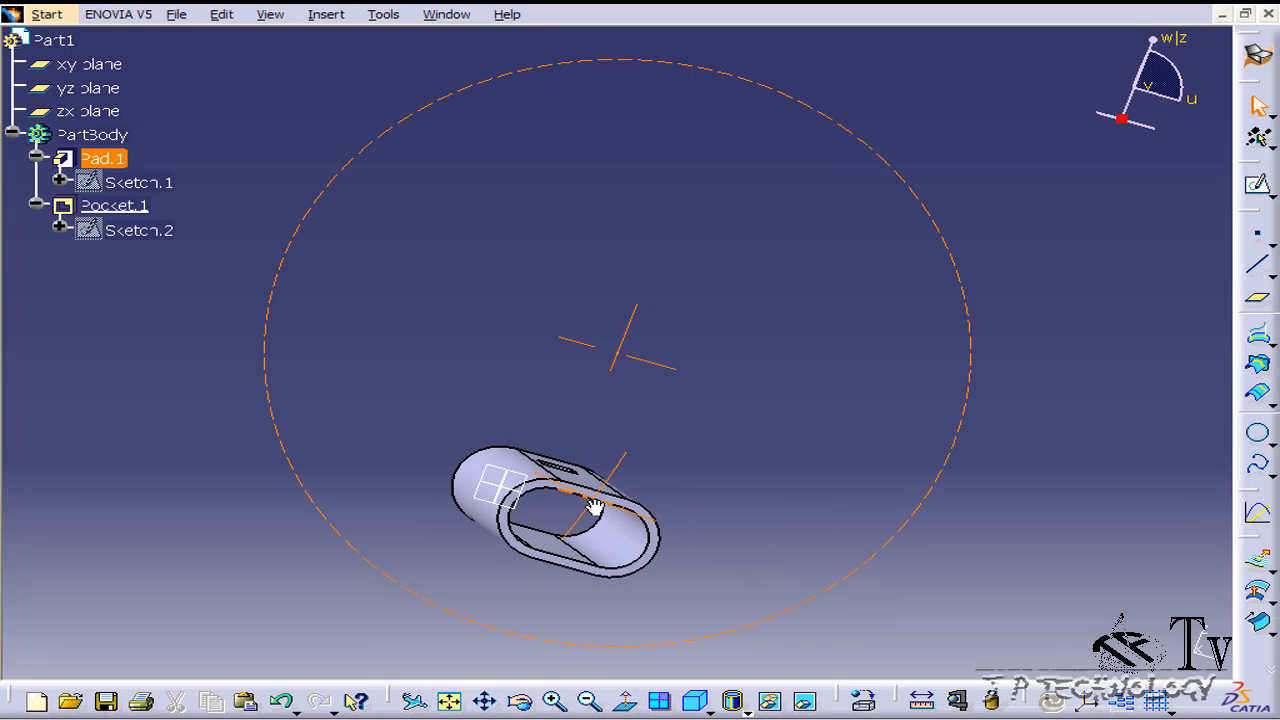
Create a Circle/Sphere-centre point on the tube's oval end edge as the axis reference
{"action": "left_click", "coordinate": [88, 88]}
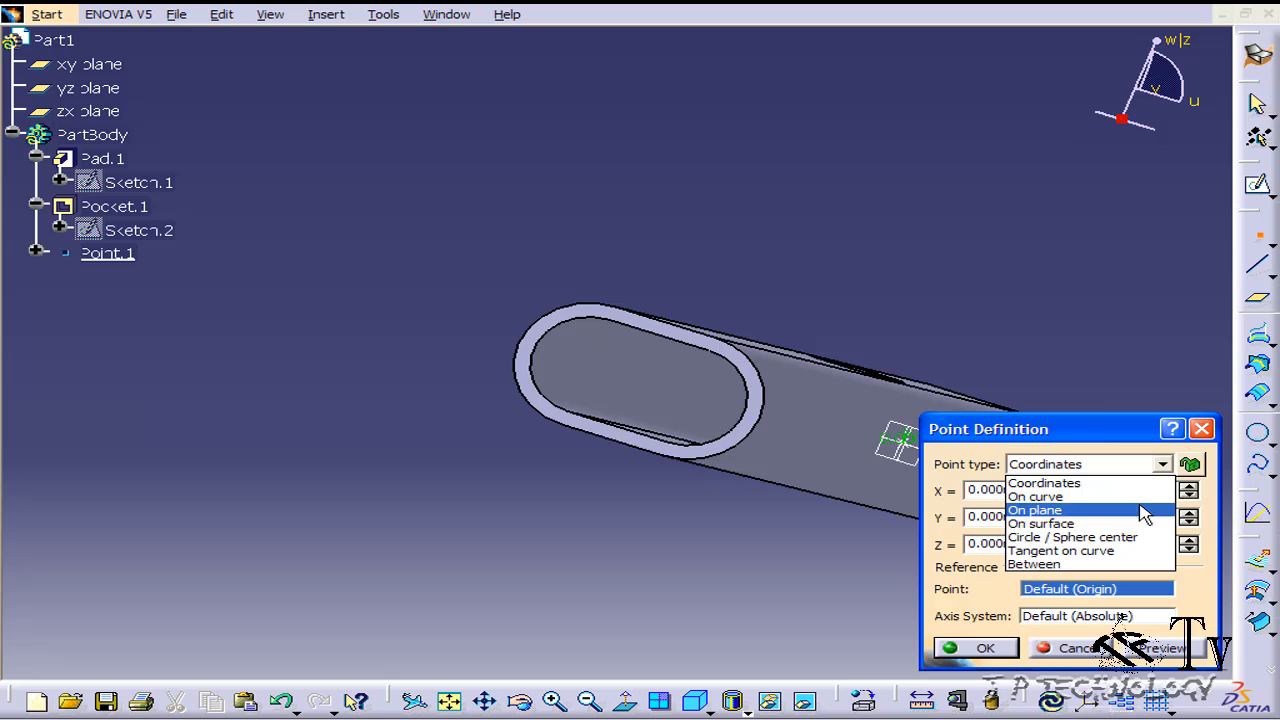
{"action": "left_click", "coordinate": [1072, 536]}
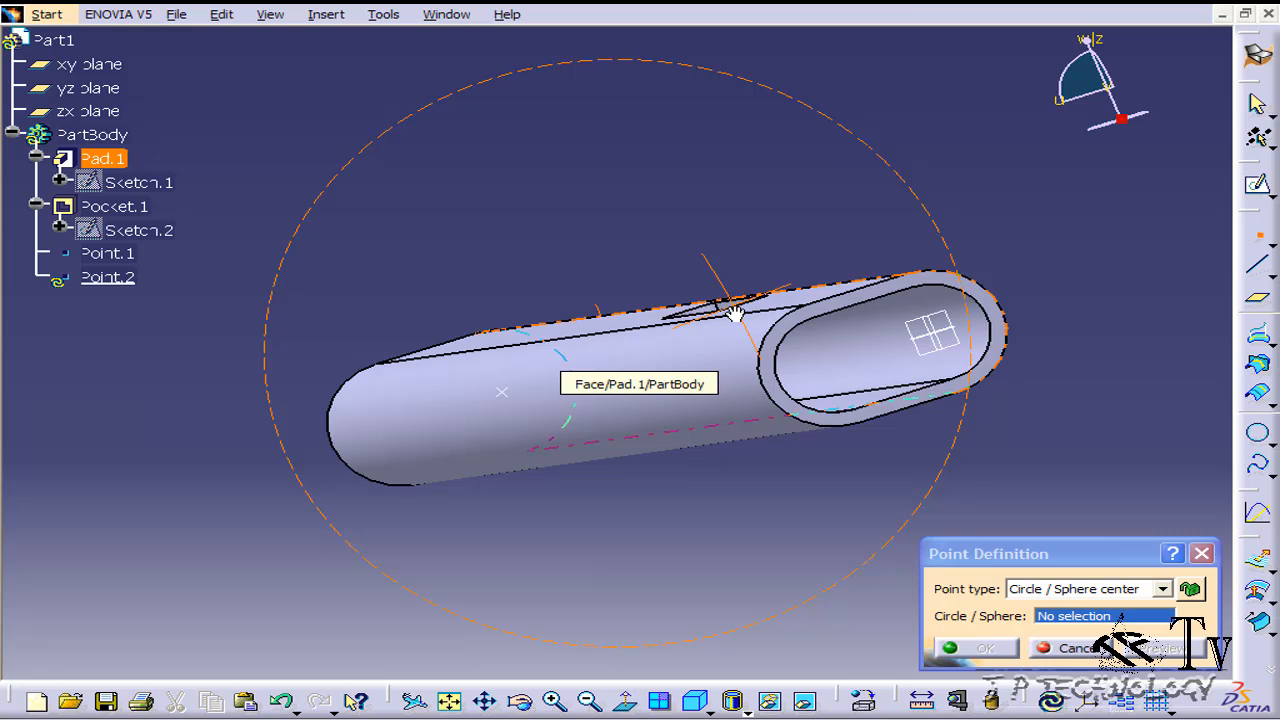
{"action": "left_click", "coordinate": [930, 300]}
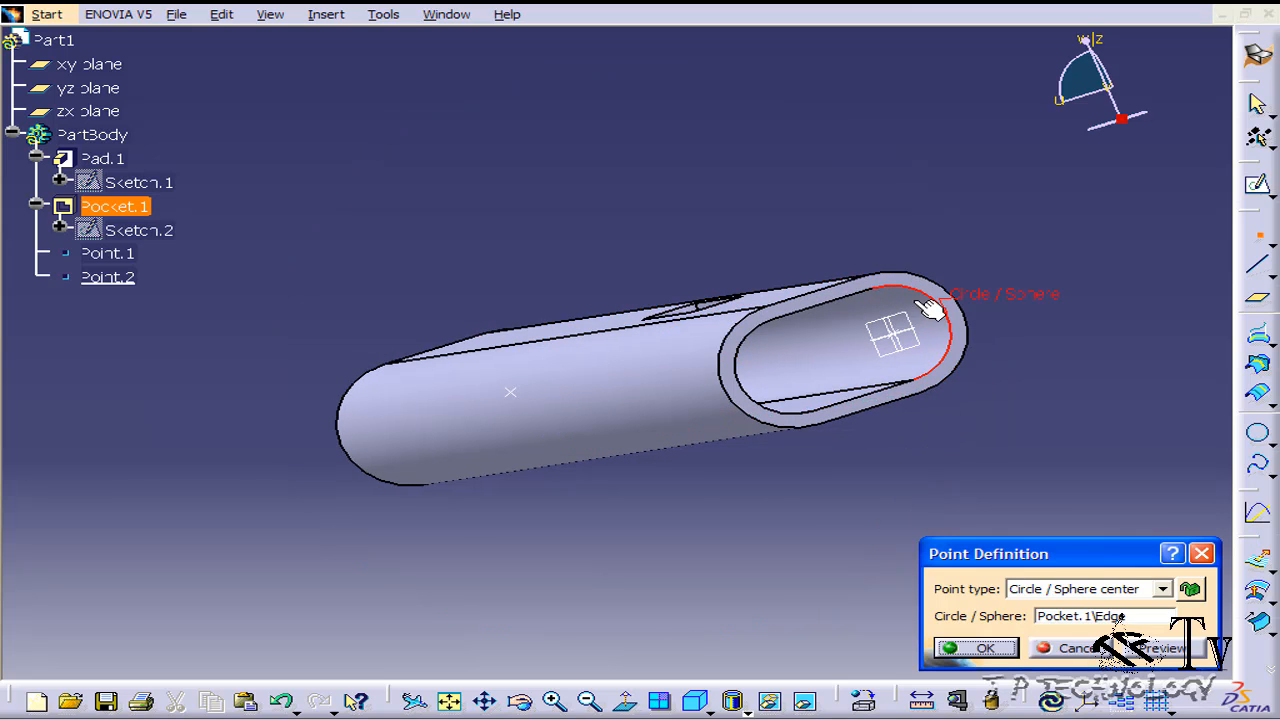
{"action": "left_click", "coordinate": [984, 648]}
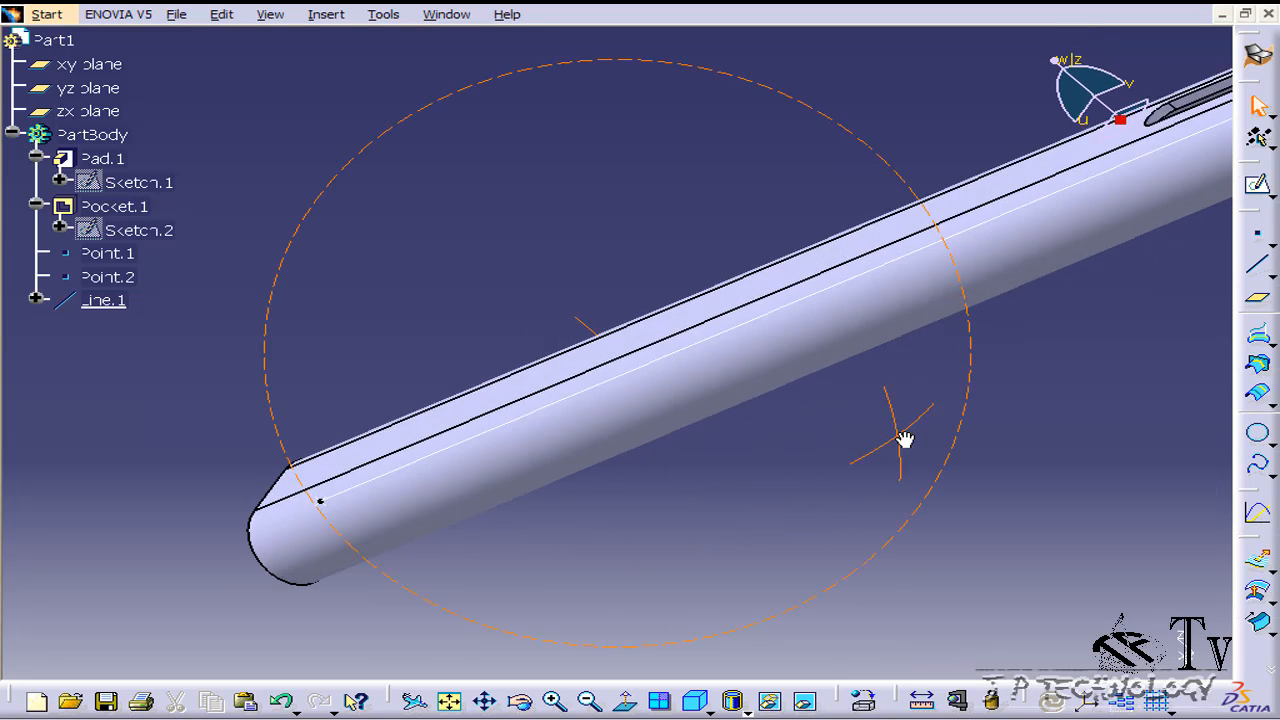
Snap the compass onto Line.1 so its W axis follows the tube's centre-line
{"action": "left_click_drag", "start_coordinate": [904, 440], "coordinate": [810, 442]}
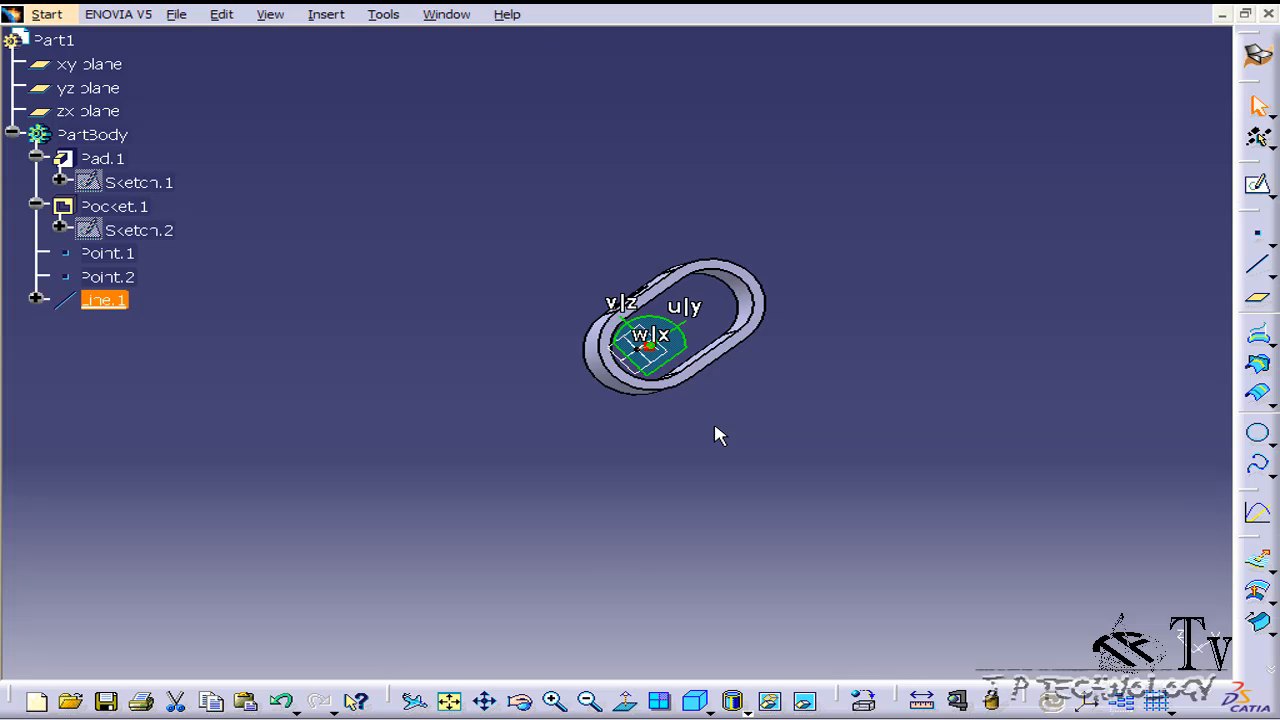
{"action": "mouse_move", "coordinate": [728, 416]}
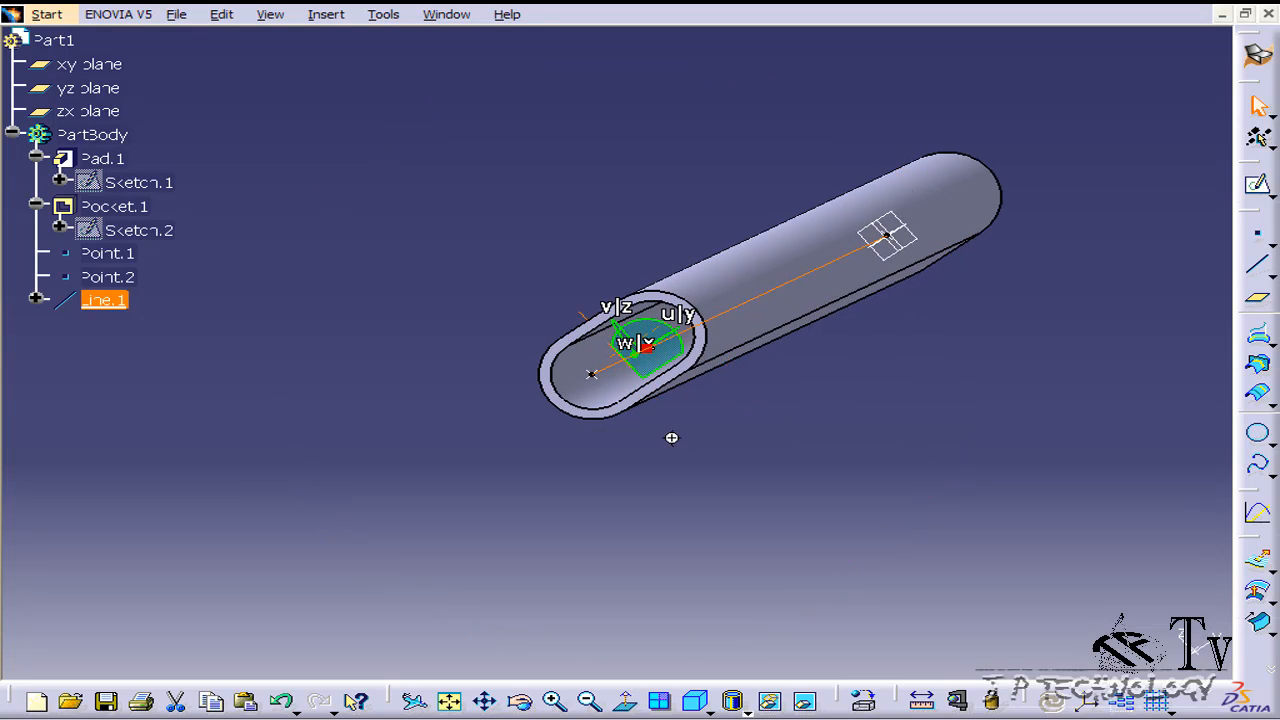
Turn the tube to face its open end and bring up Parameters for Compass Manipulation
{"action": "left_click_drag", "start_coordinate": [672, 438], "coordinate": [708, 504]}
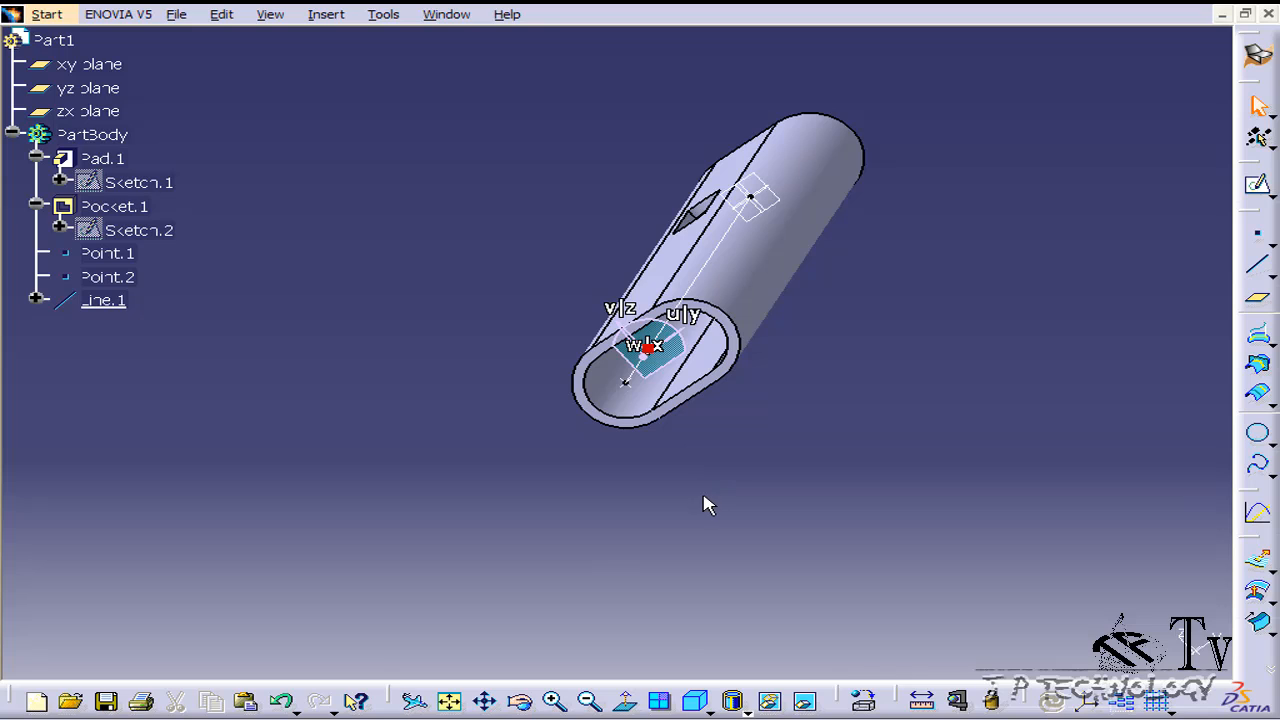
{"action": "mouse_move", "coordinate": [472, 420]}
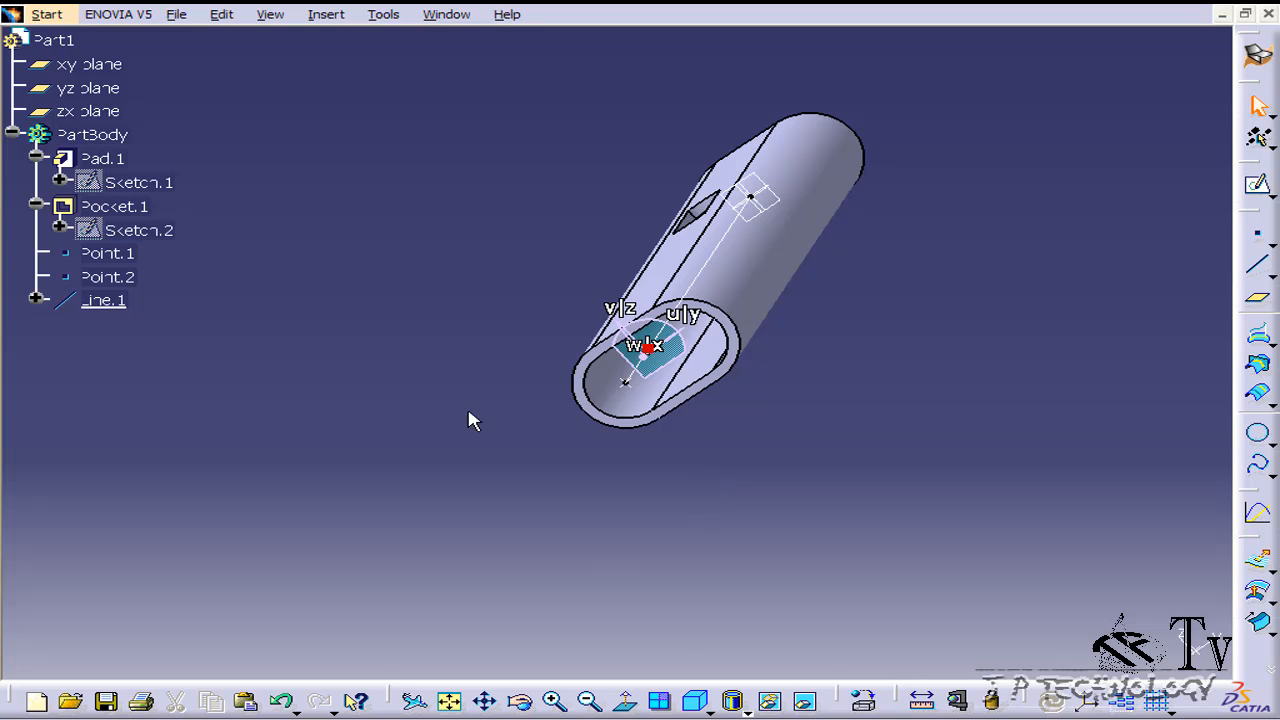
{"action": "mouse_move", "coordinate": [570, 316]}
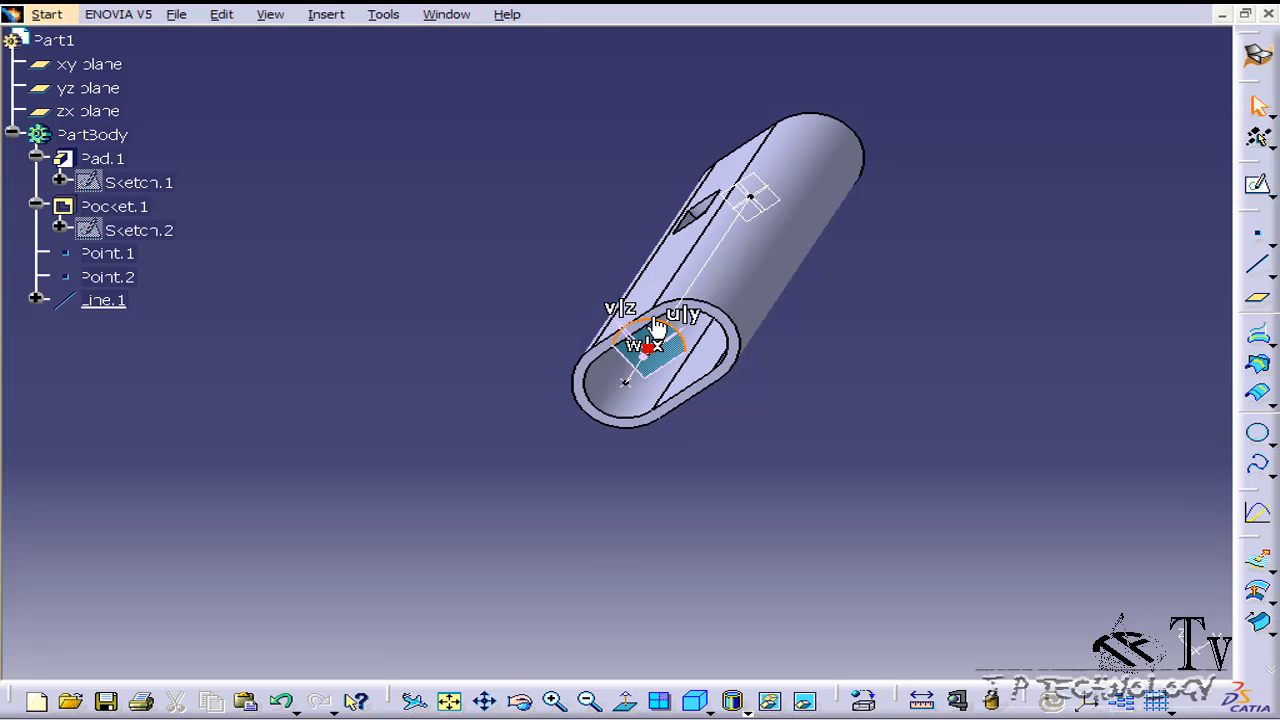
{"action": "mouse_move", "coordinate": [536, 458]}
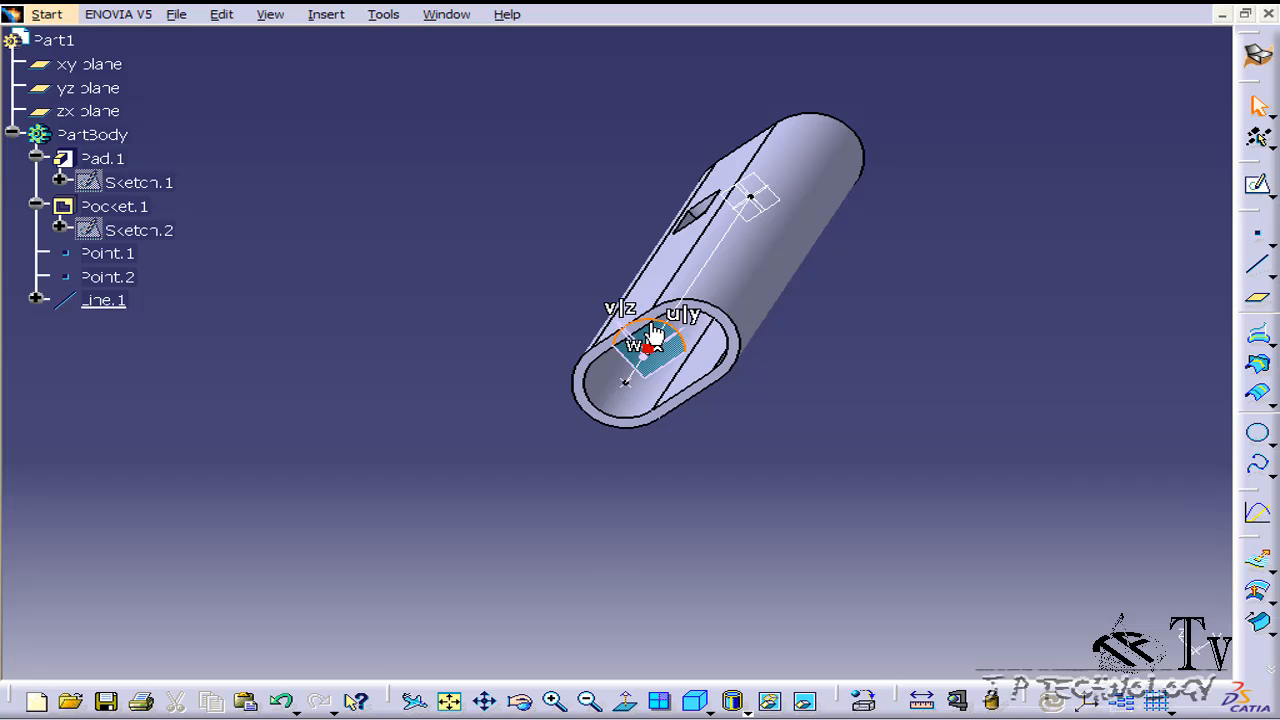
{"action": "double_click", "coordinate": [650, 344]}
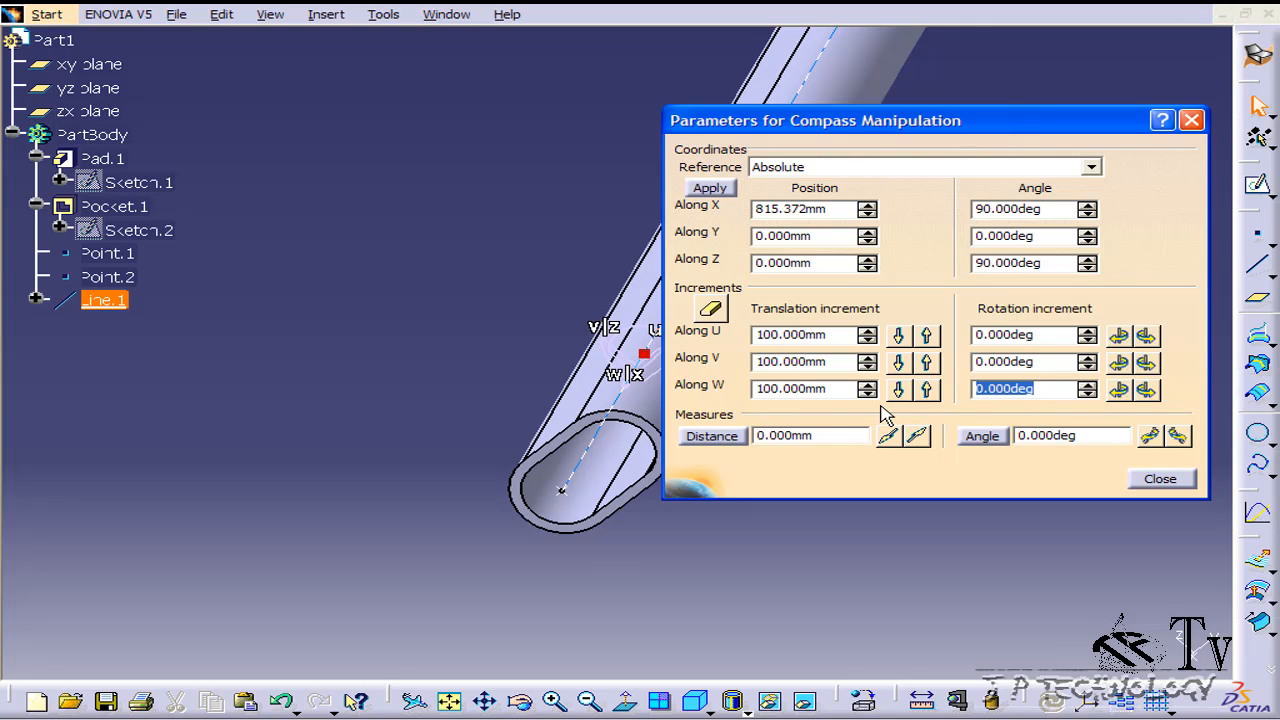
Set the Along W rotation increment to 15° and select PartBody in the tree as the object to rotate
{"action": "type", "text": "15"}
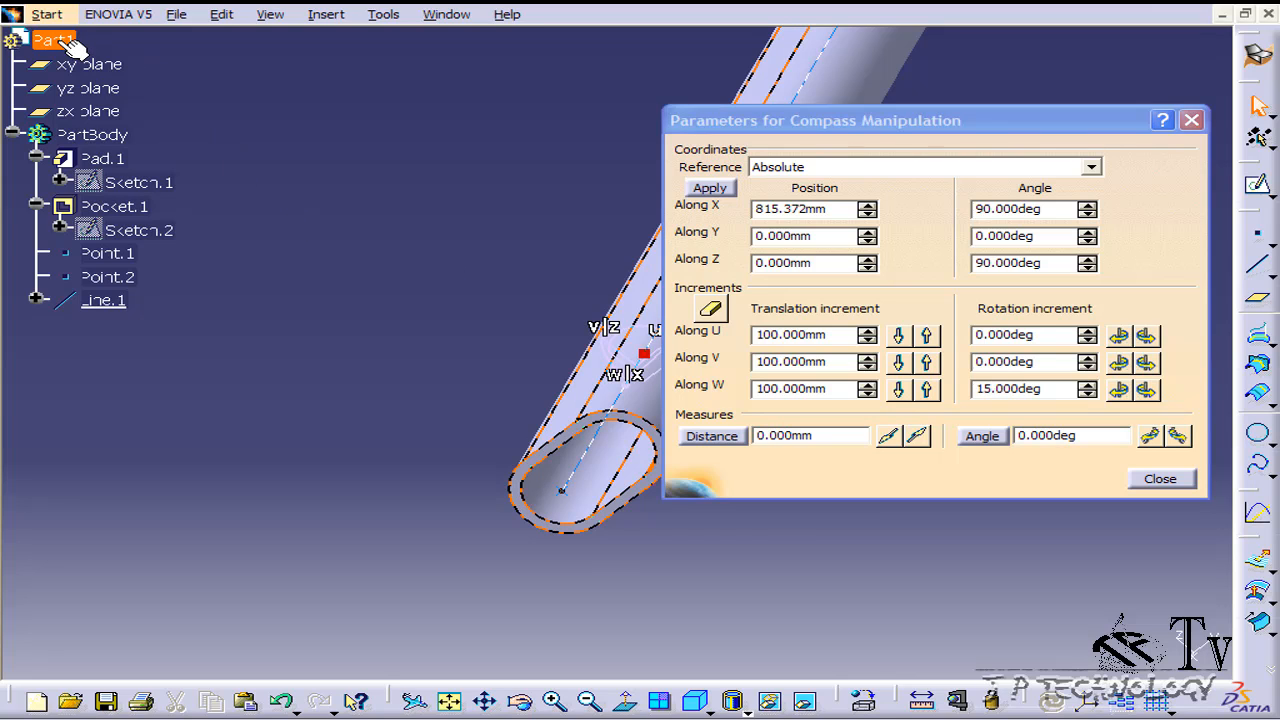
{"action": "left_click", "coordinate": [88, 112]}
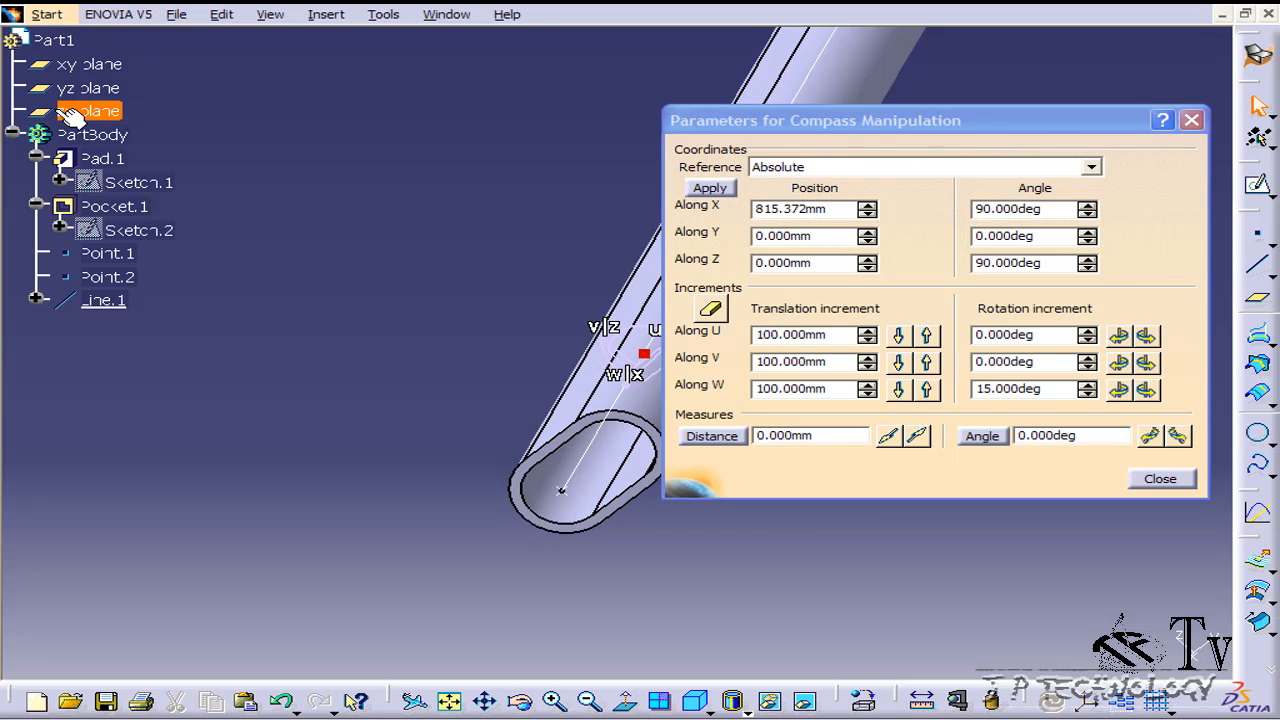
{"action": "left_click", "coordinate": [92, 134]}
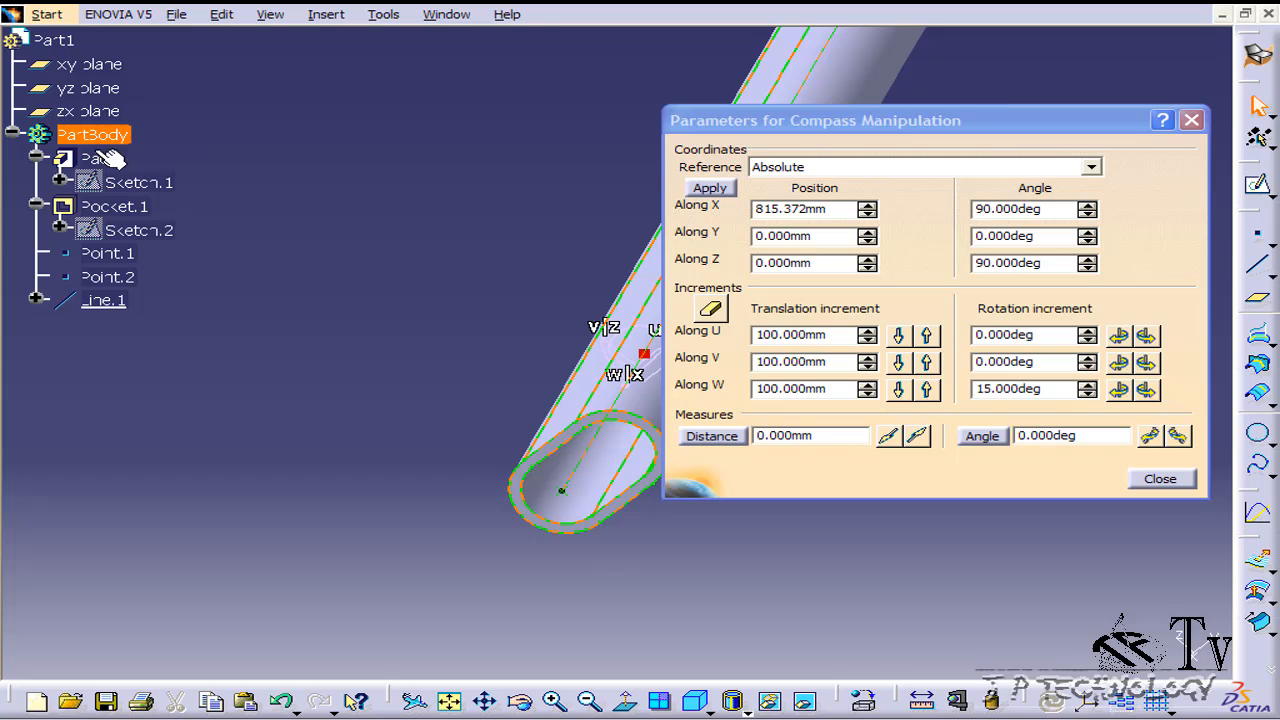
{"action": "left_click", "coordinate": [104, 158]}
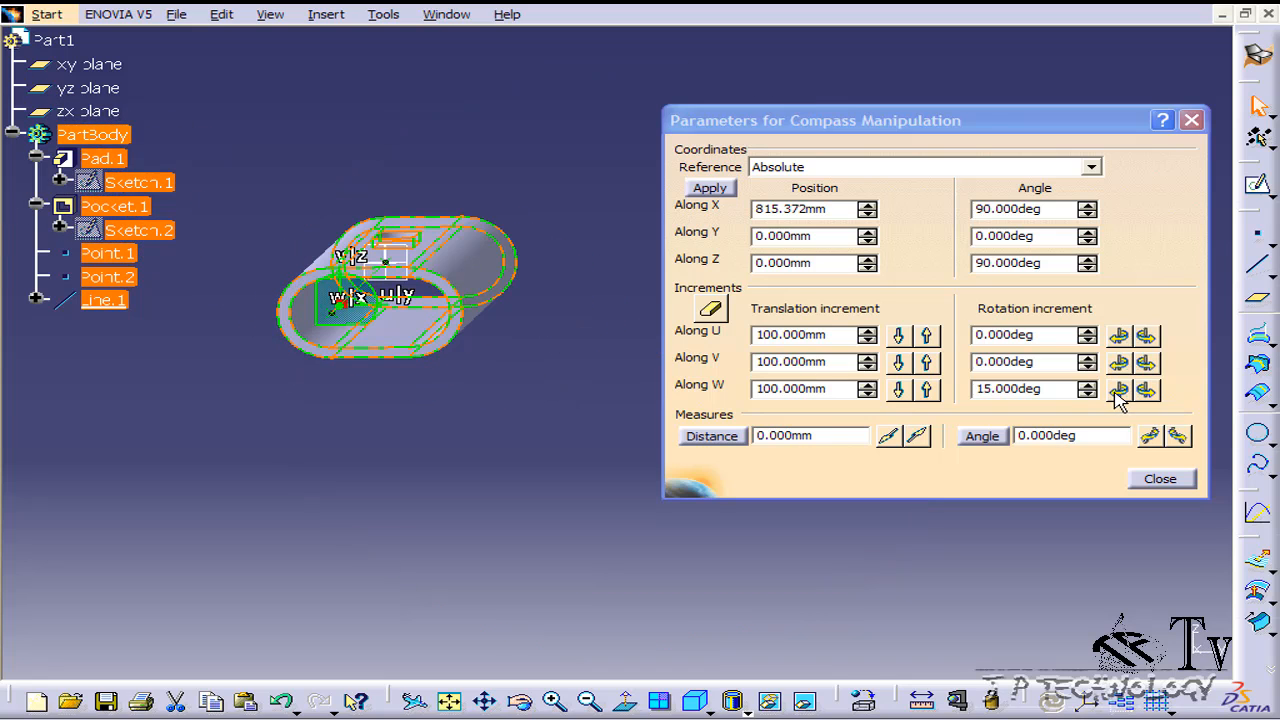
Rotate the tube body three 15° steps (45° total) about the centre-line W axis
{"action": "left_click", "coordinate": [1116, 388]}
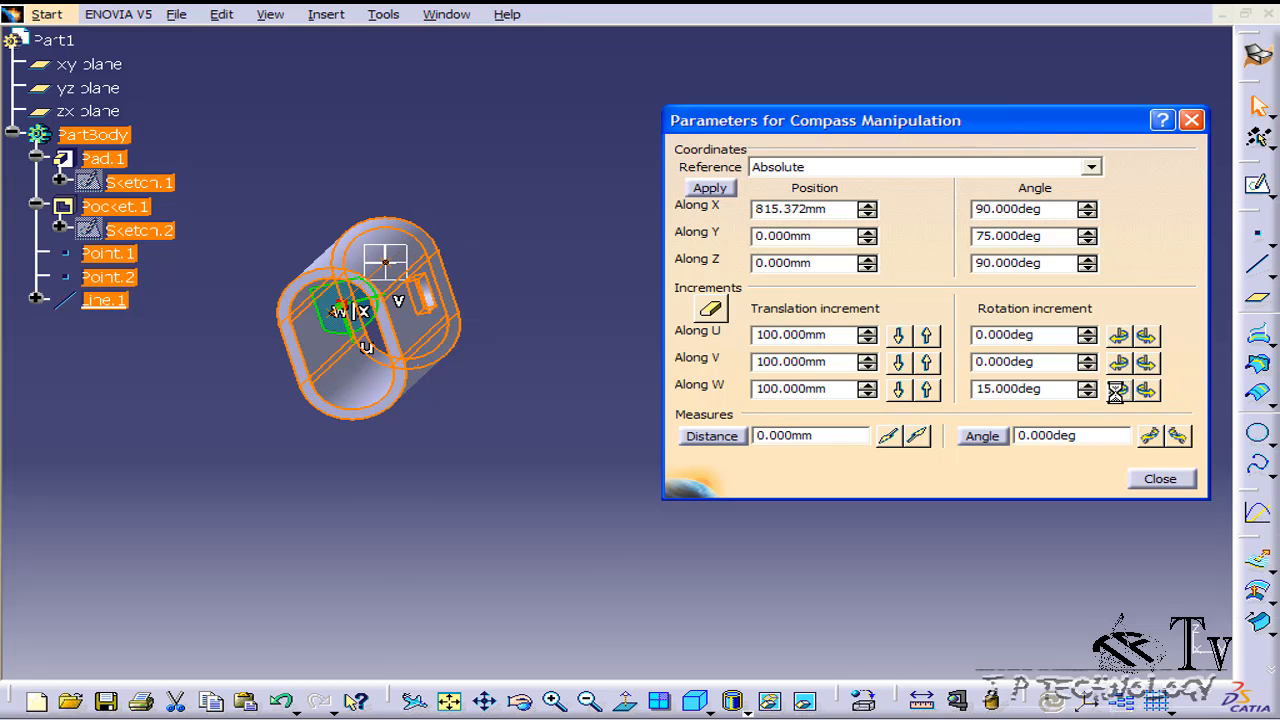
{"action": "left_click", "coordinate": [1118, 390]}
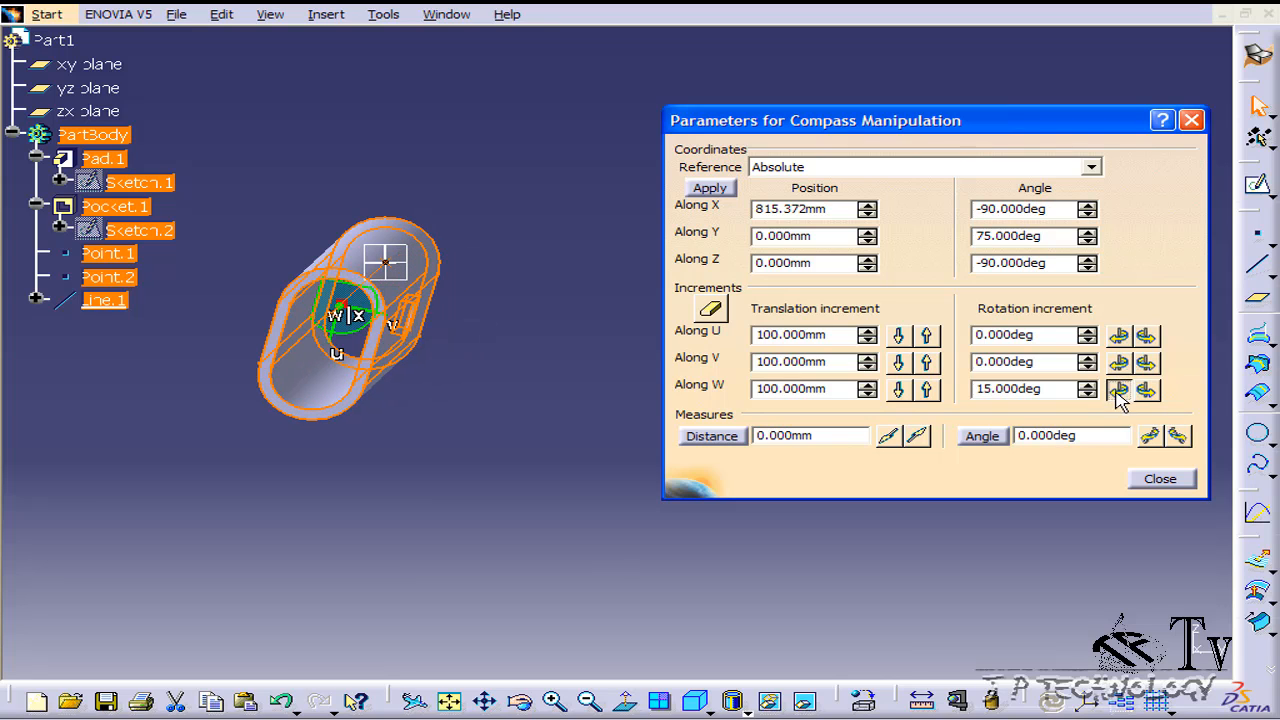
{"action": "left_click", "coordinate": [1118, 388]}
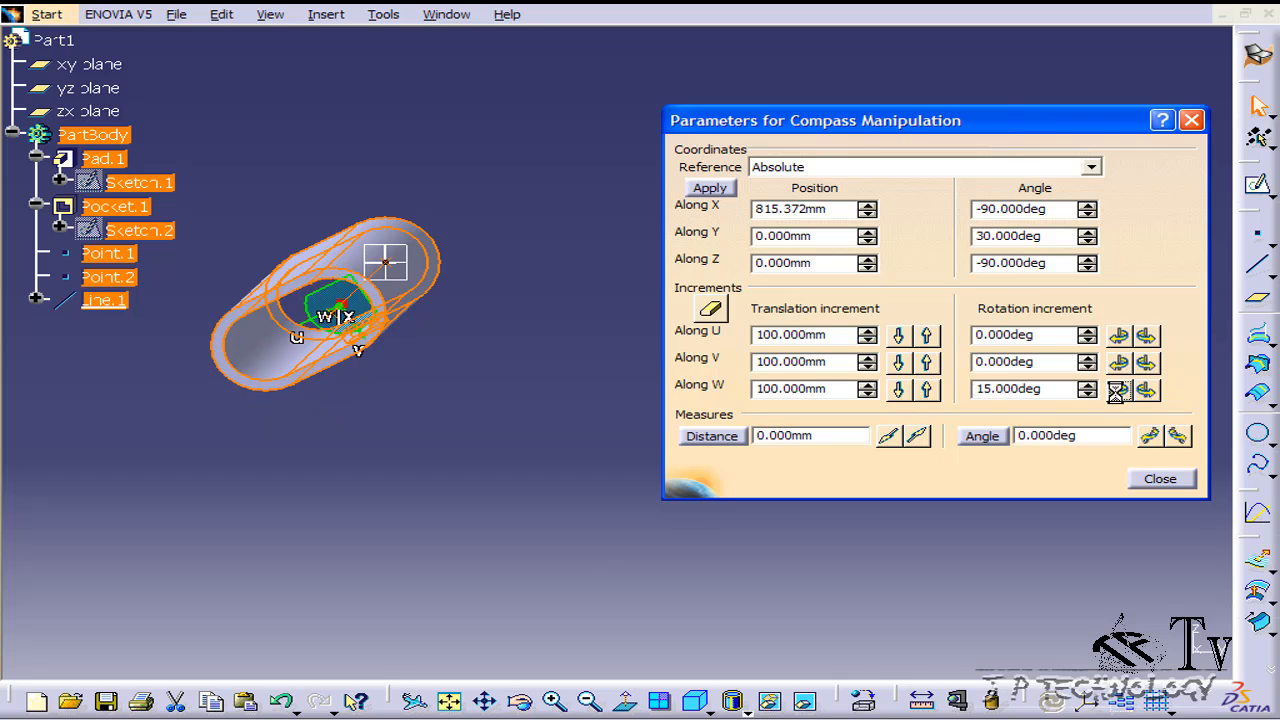